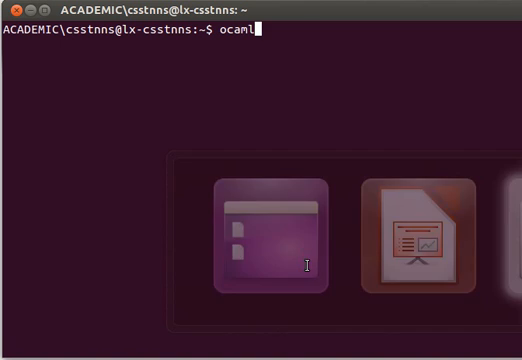
Launch ocaml and bind a and a_ to 4 and _a to 5.
key("Return")
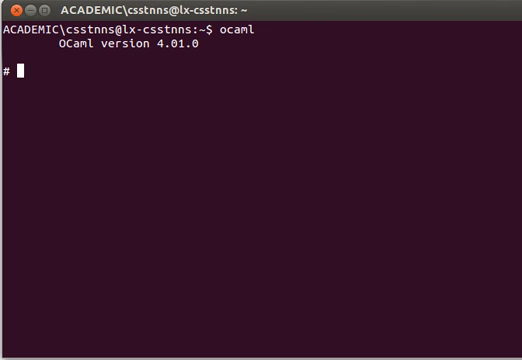
type("let s")
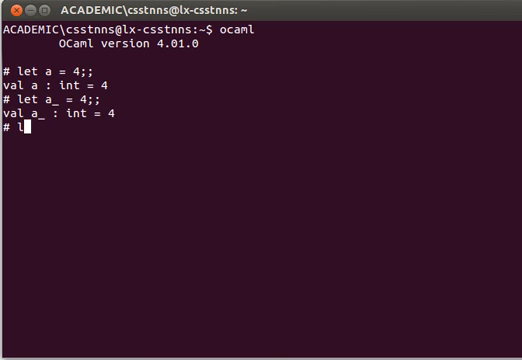
type("et _a")
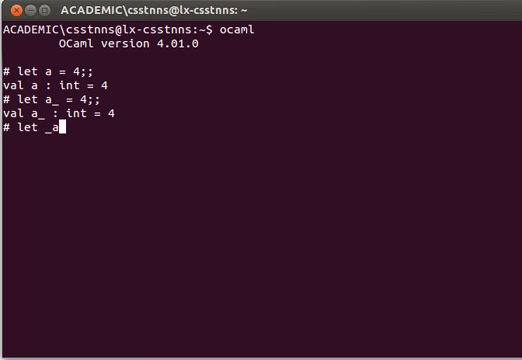
type("= 5;;")
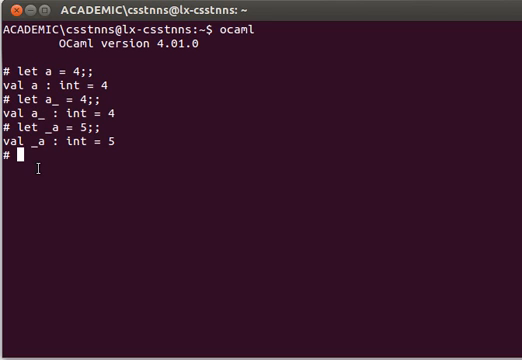
Try let 4 = 9;; and let Ddsasda = 9;;, both rejected with errors.
type("let")
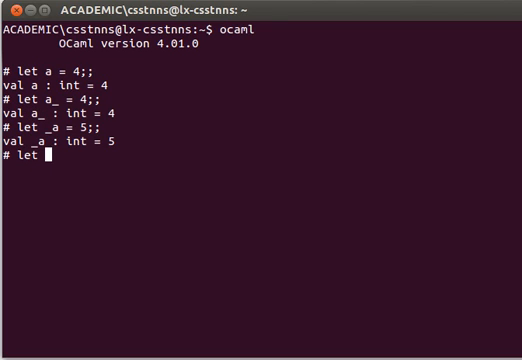
type("4 = 9;;")
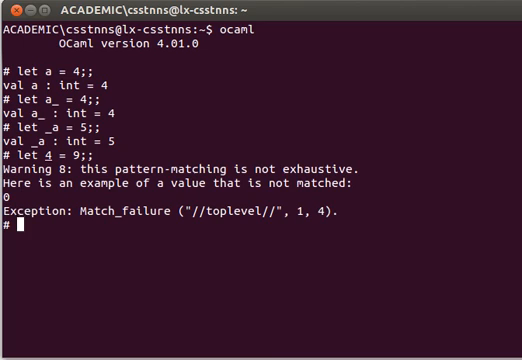
type("let")
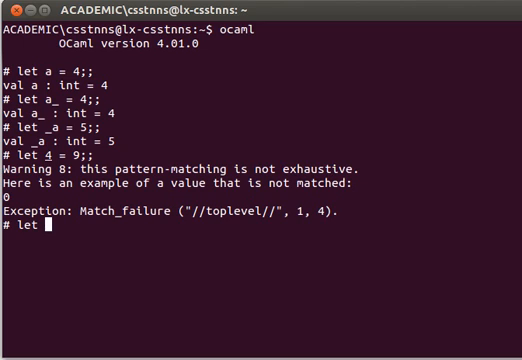
type("Ddsasda = 9;;")
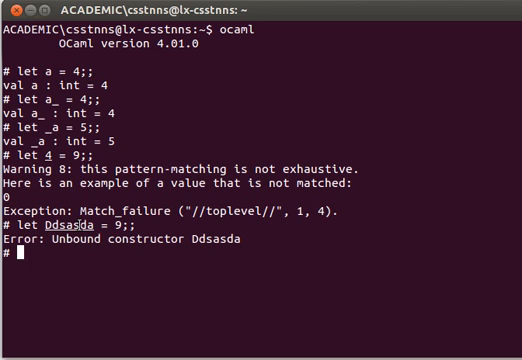
Bind a' to 4 and y'e to 9 successfully.
type("let a'")
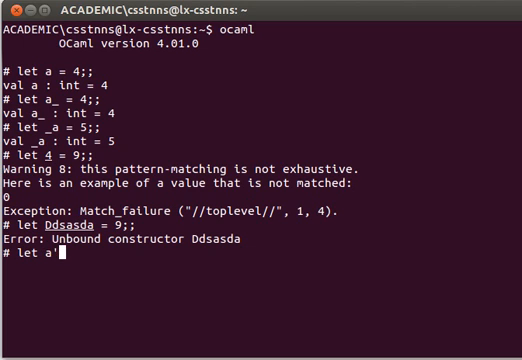
type("= 4;;")
type("let")
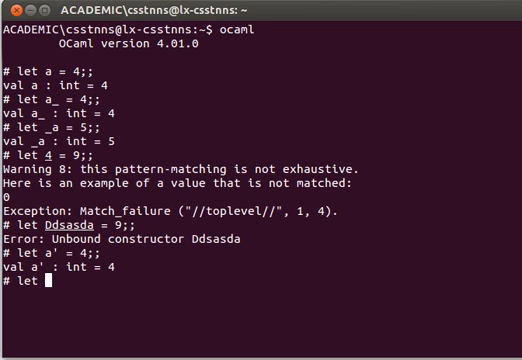
type("y")
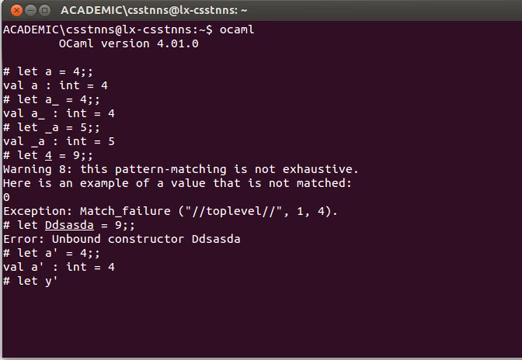
type("e = 9;;")
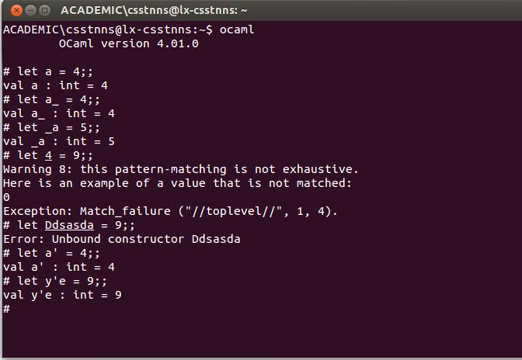
Evaluate let _ = 4;; to get an unnamed int value 4.
type("let _ = 4;;")
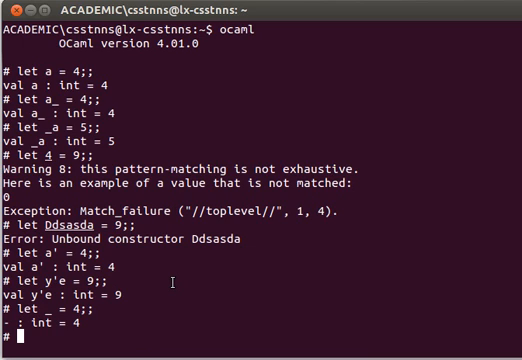
Evaluate print_int 5;;, printing 5 with a unit result.
type("print")
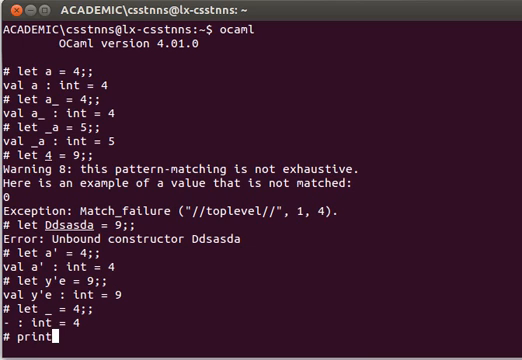
type("_int")
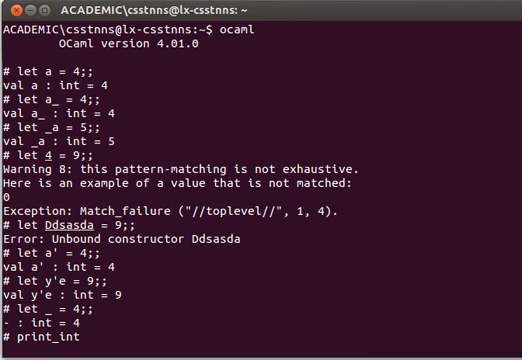
type("5;")
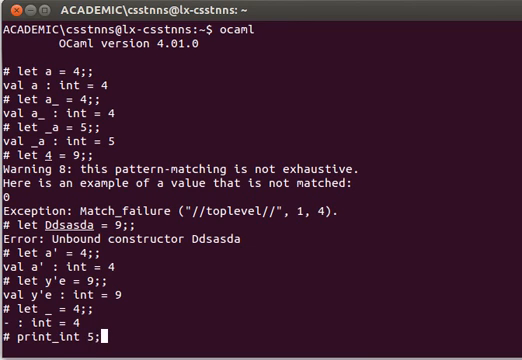
key("Return")
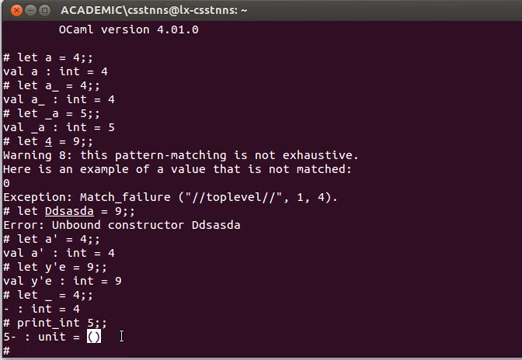
Bind print_int 5 to () and to a, then begin let _ = print_int 5 in.
type("let")
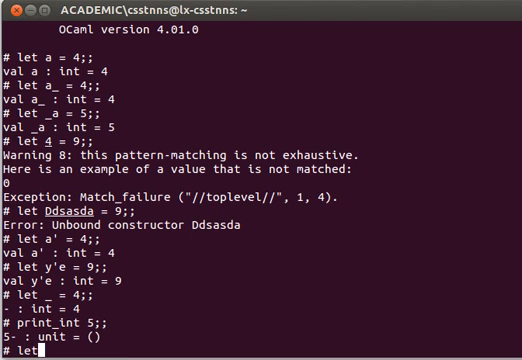
type("() = print_int 5;;")
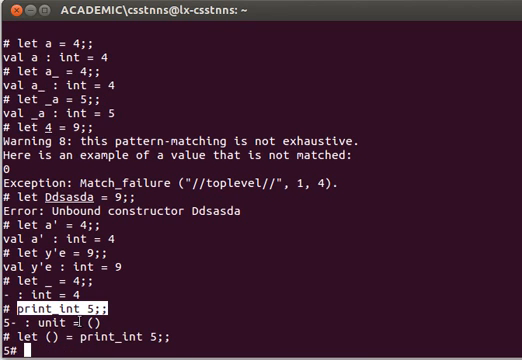
type("let a = print_int 5;;")
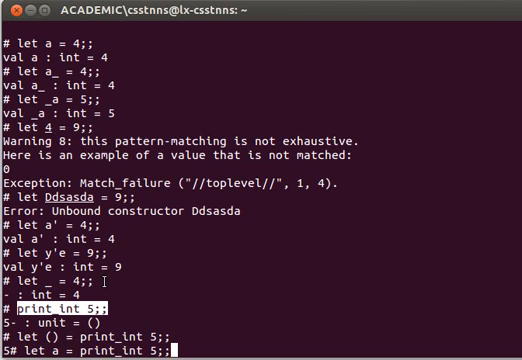
key("Return")
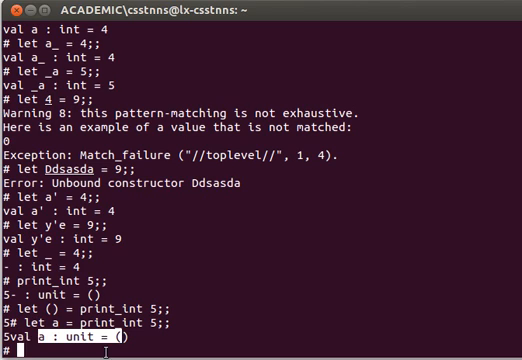
type("let _ = print_")
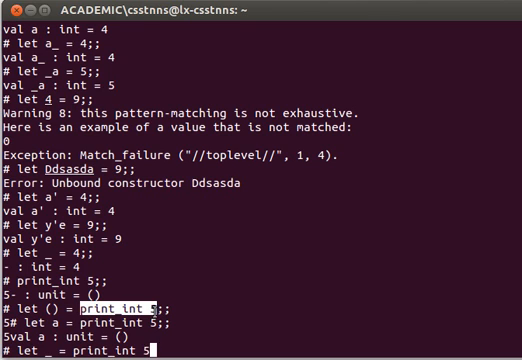
type("in")
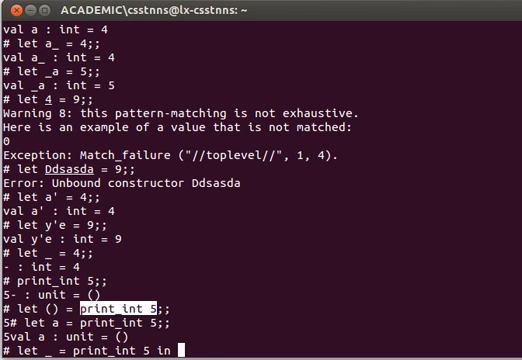
Complete let _ = print_int 5 in ();; so it prints 5 and returns unit.
key("Return")
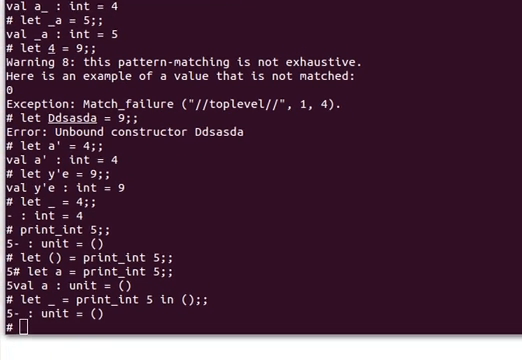
Begin the definition with let multipl5 x = let v = x * 5 in.
scroll("down", 3)
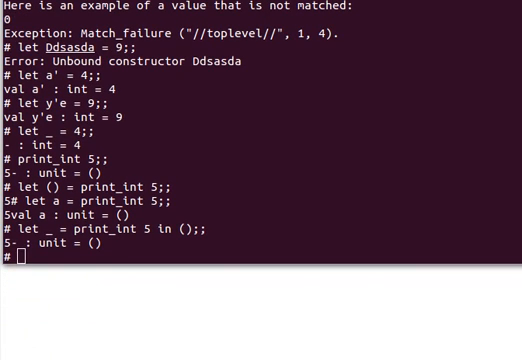
type("le")
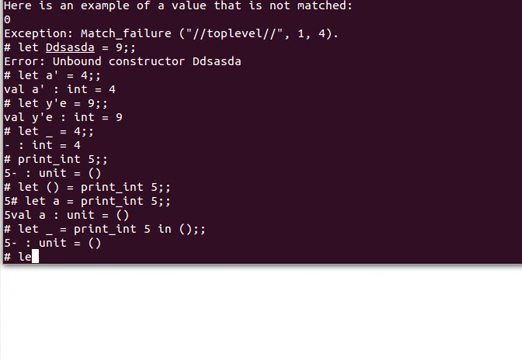
type("multipl")
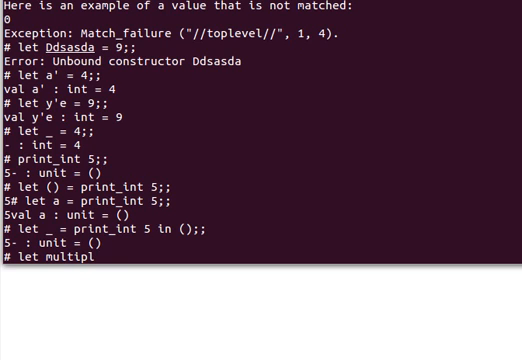
type("5 x =")
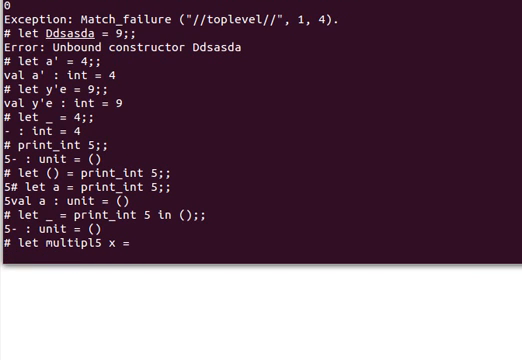
type("let v")
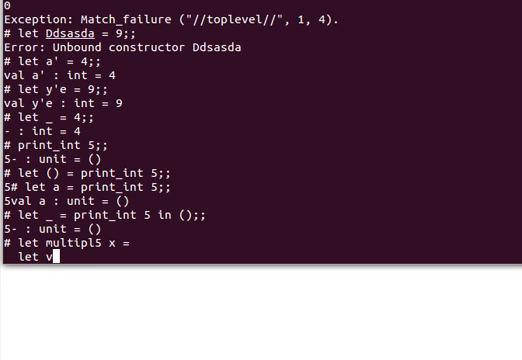
type("= x *")
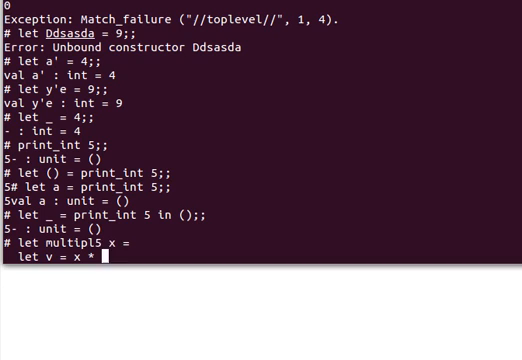
type("5 in")
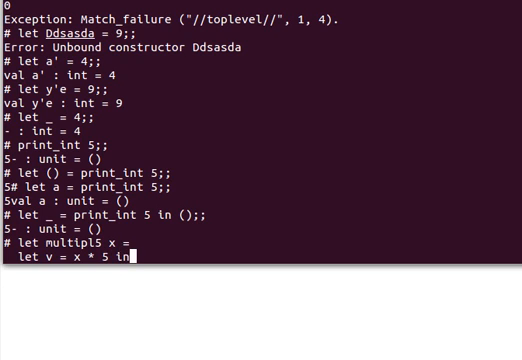
key("Return")
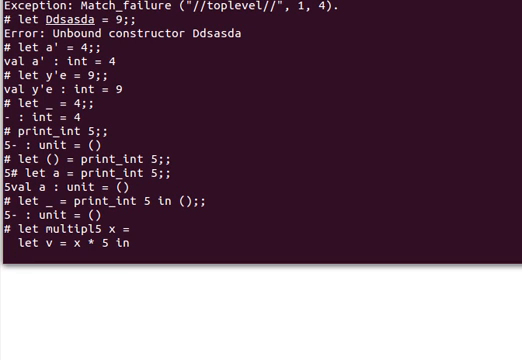
Add the nested helper let my_fun y = y * y in.
type("l")
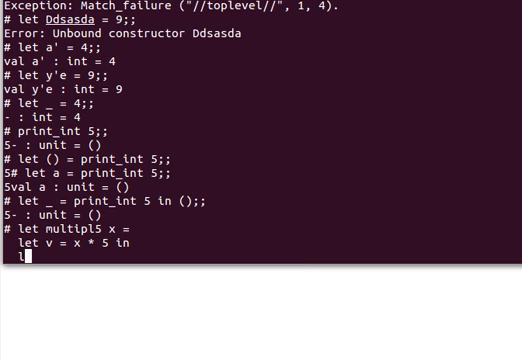
type("let")
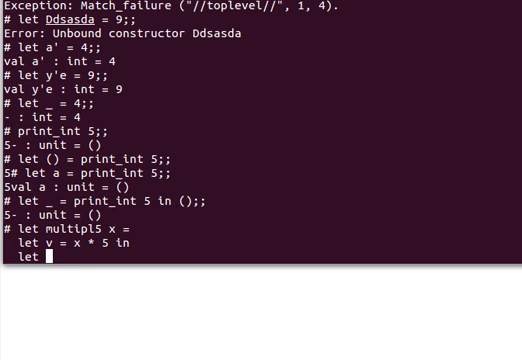
type("my_")
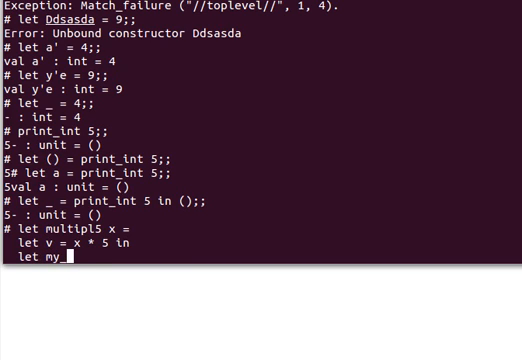
type("un")
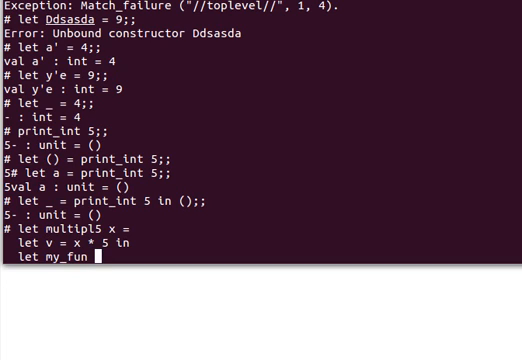
type("y =")
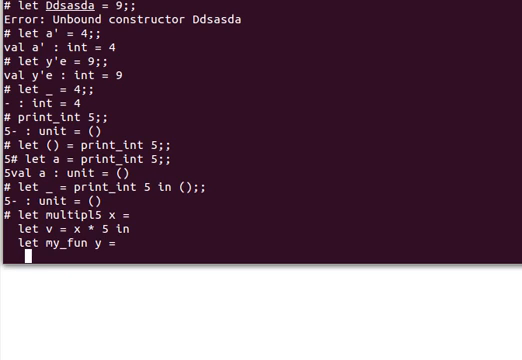
type("y *")
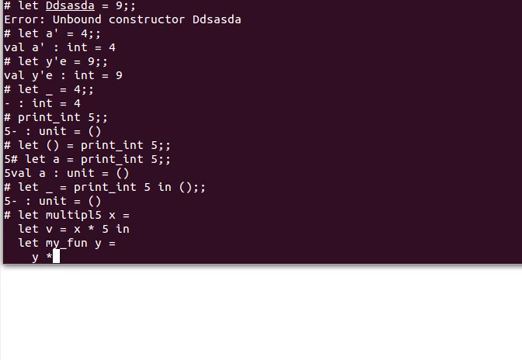
type("y")
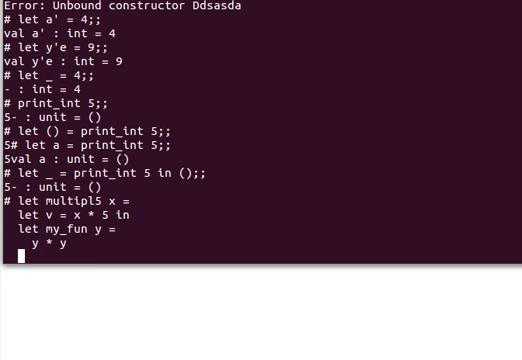
type("in")
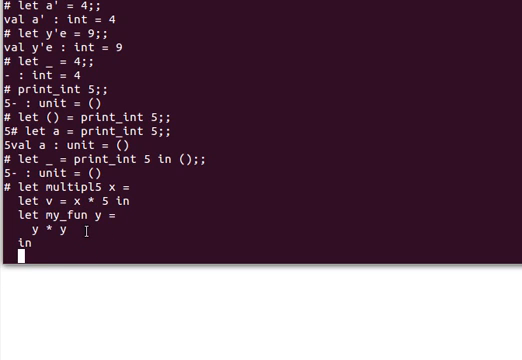
Finish with let f = my_fun 4 in f * v;;.
type("let f =")
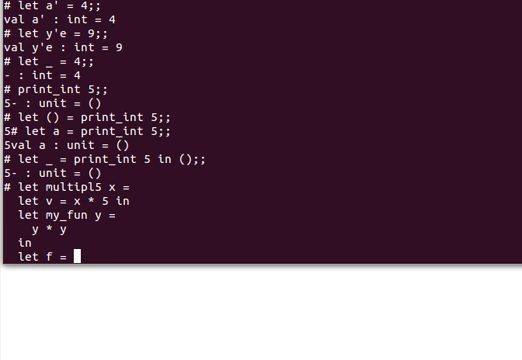
type("my_f")
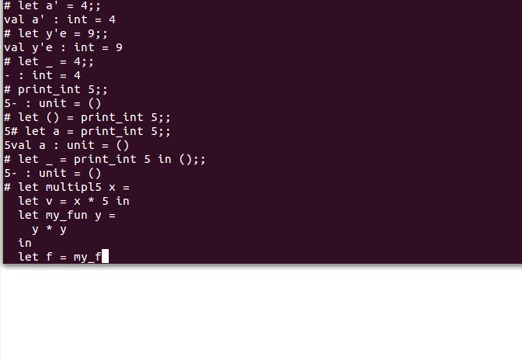
type("un 4 in")
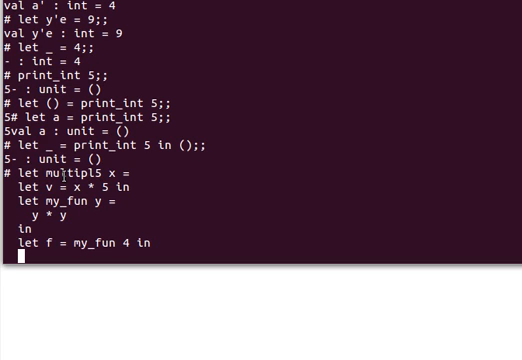
mouse_move(135, 213)
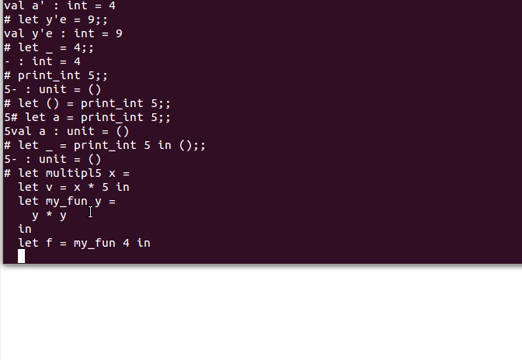
type("f *")
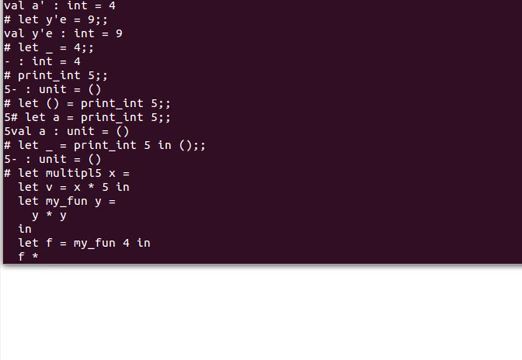
type("v")
type(";;")
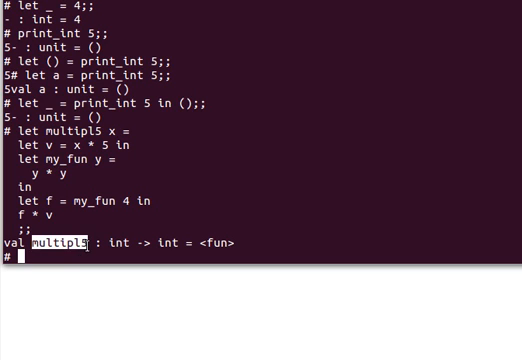
Evaluate multipl5 5 (400), compare with 25 * 16, and call the unbound my_fun 5.
type("multipl5")
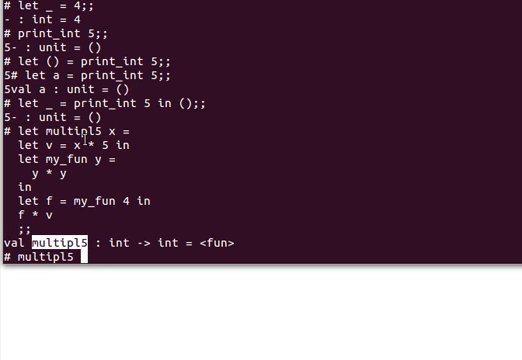
mouse_move(202, 182)
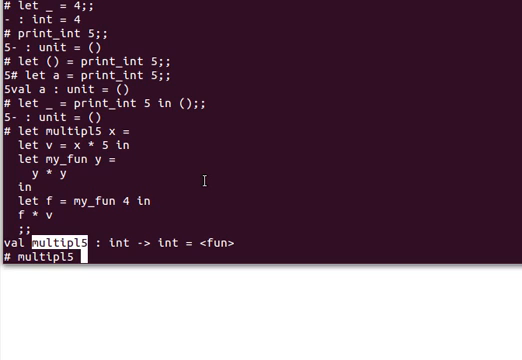
type("5")
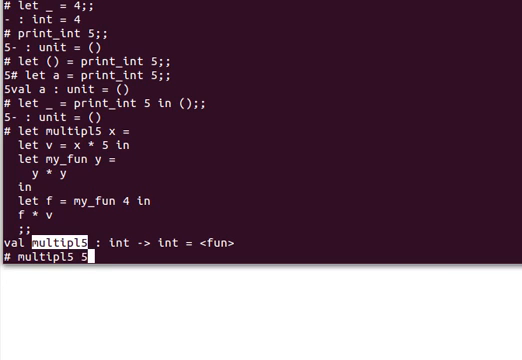
type(";;")
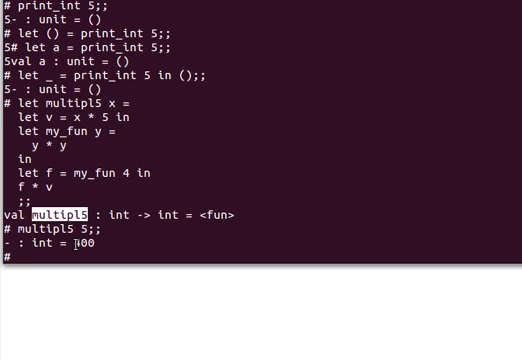
type("25* 16;;")
type("my_fun 5;;")
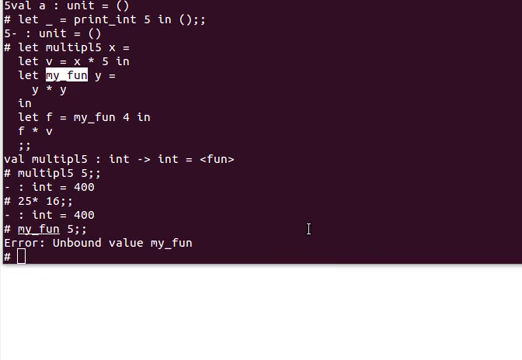
Bind j to 4 and define mulj t = j * t.
type("let")
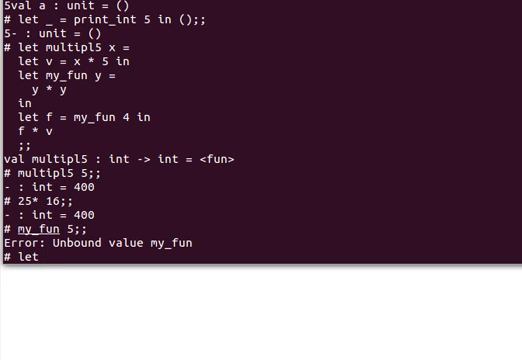
type("j = 4;;")
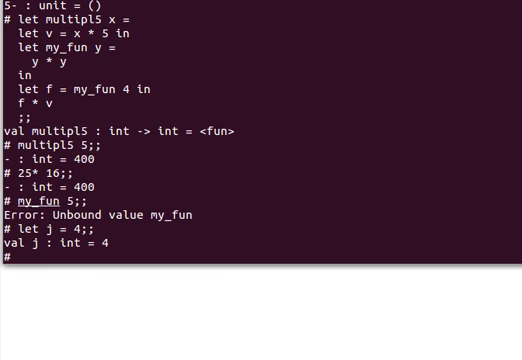
type("let")
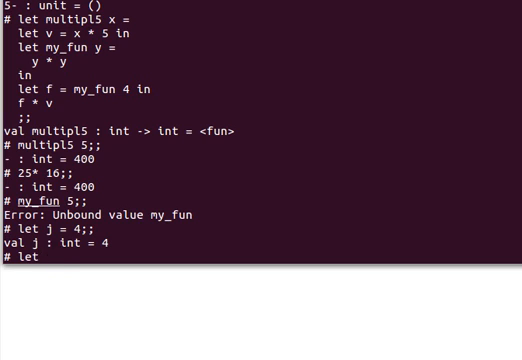
type("mul")
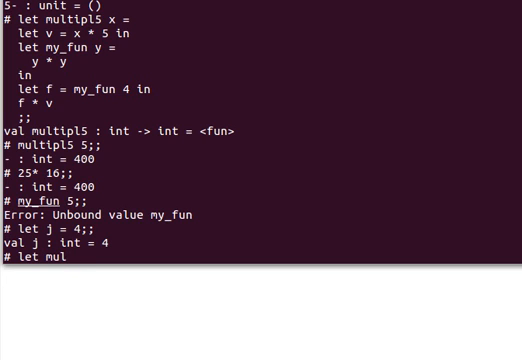
type("j t =")
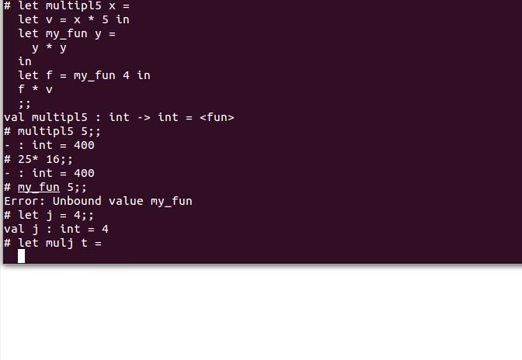
type("j * t")
type(";;")
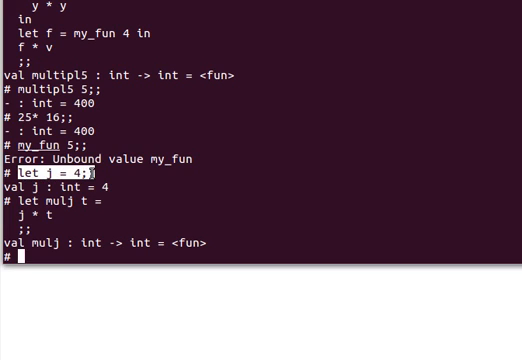
Rebind j to 5 and start typing mulj 4.
type("let j = 4;")
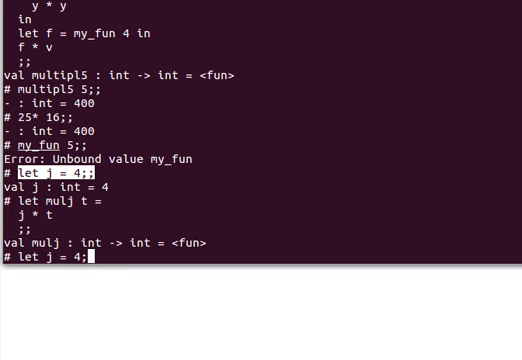
type("5")
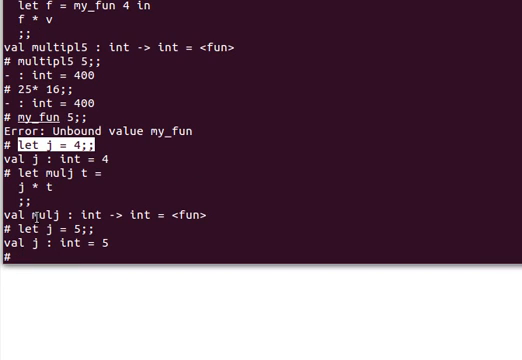
type("mulj")
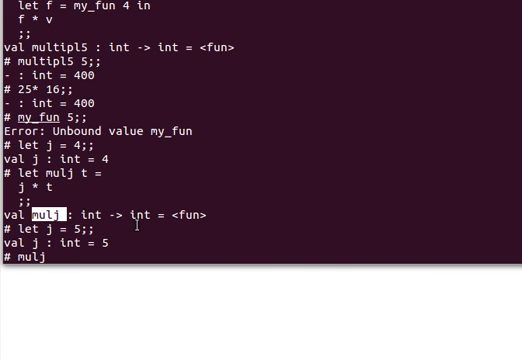
type("4")
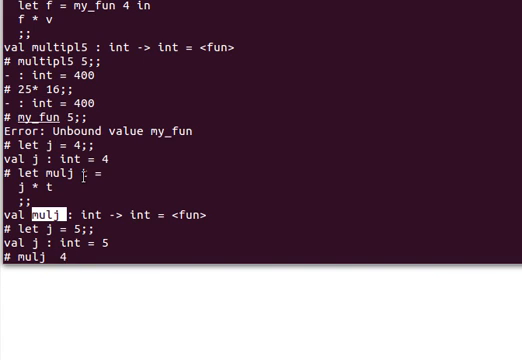